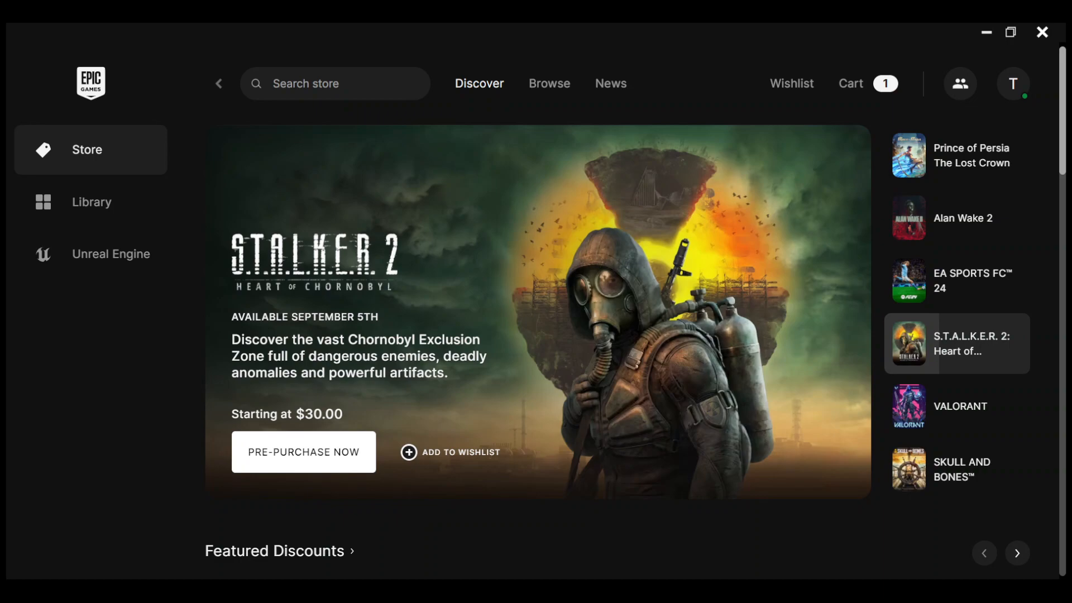
mouse_move(231, 389)
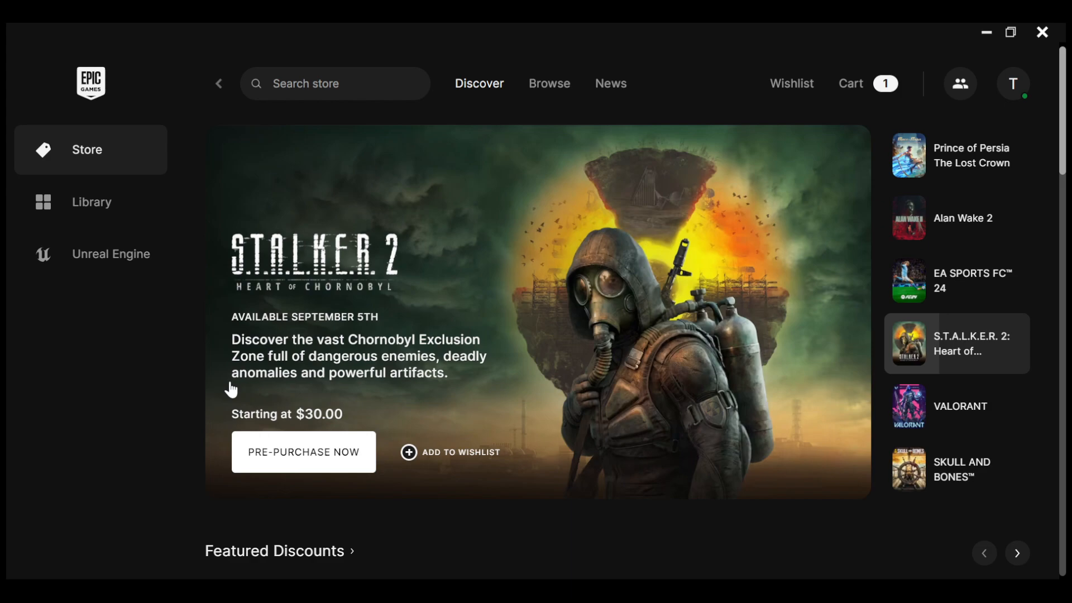
mouse_move(78, 364)
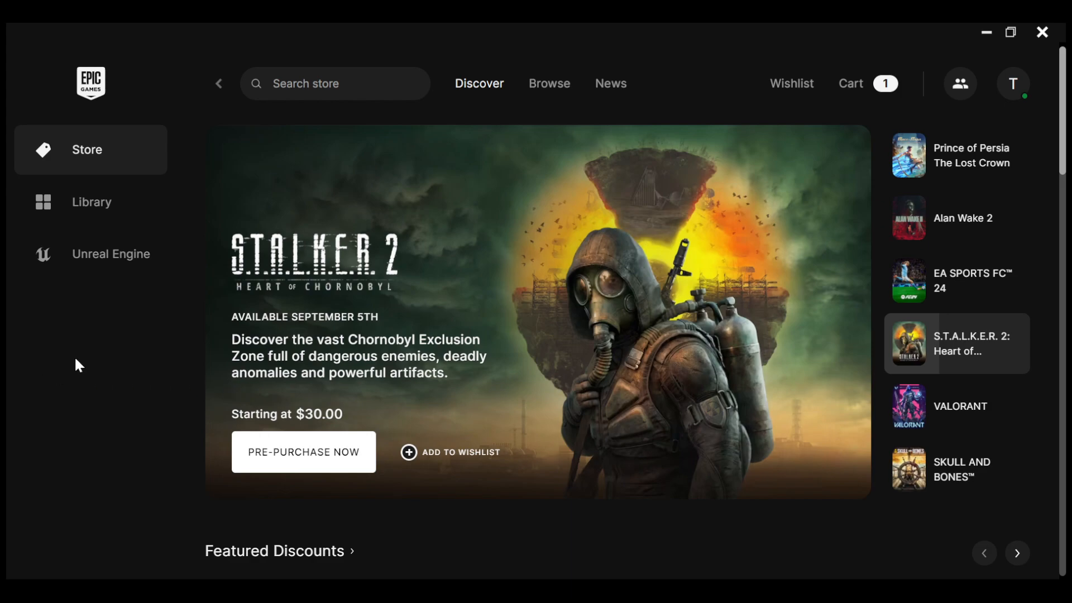
mouse_move(62, 381)
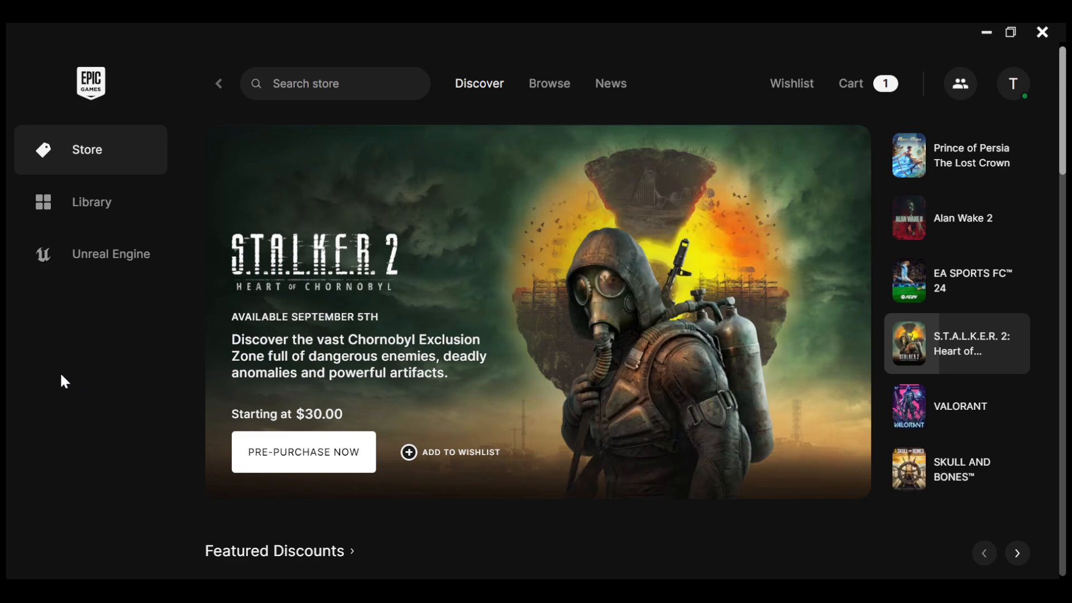
mouse_move(287, 313)
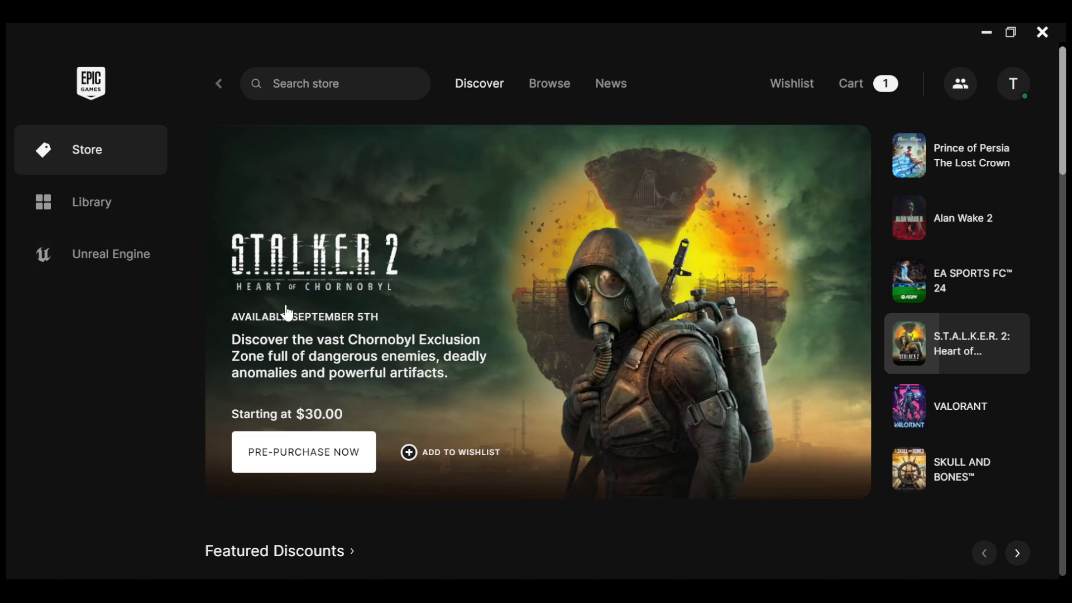
Step: Open the account dropdown from the profile avatar in the top-right corner
scroll("down", 3)
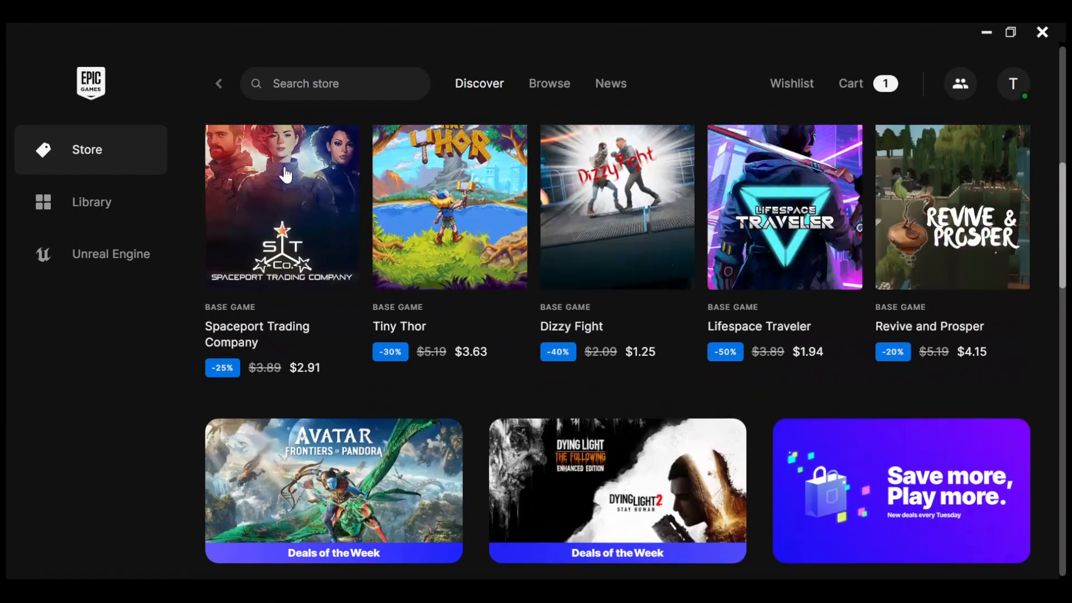
mouse_move(94, 217)
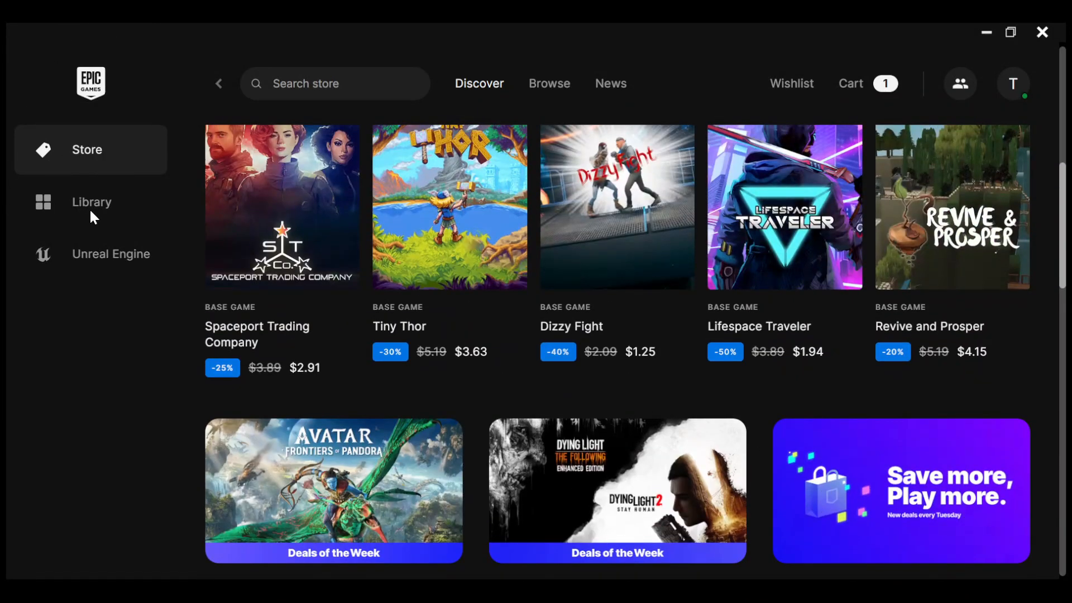
scroll("down", 3)
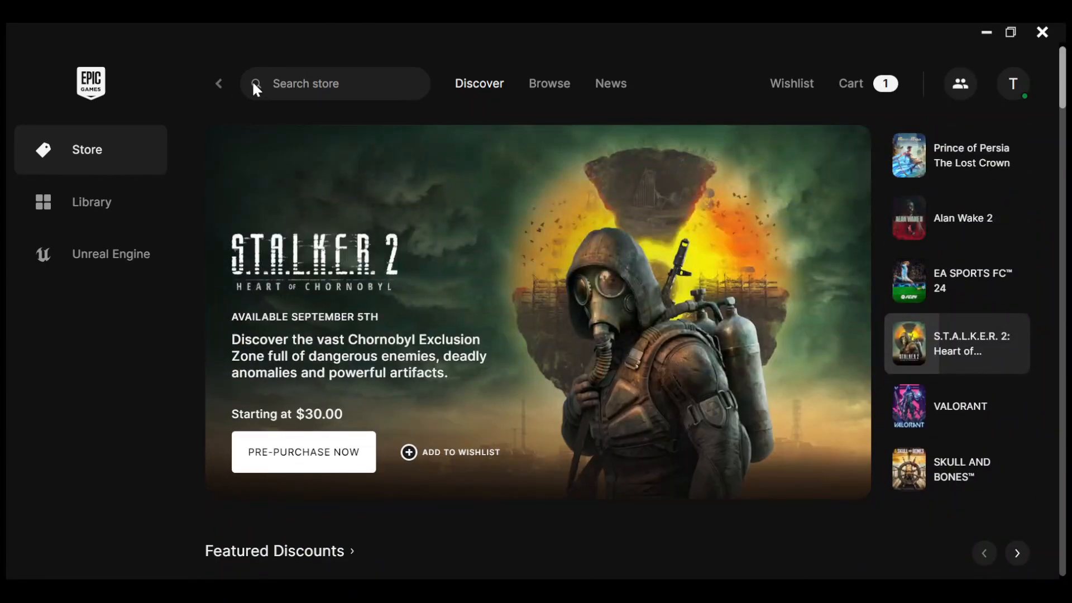
mouse_move(1013, 83)
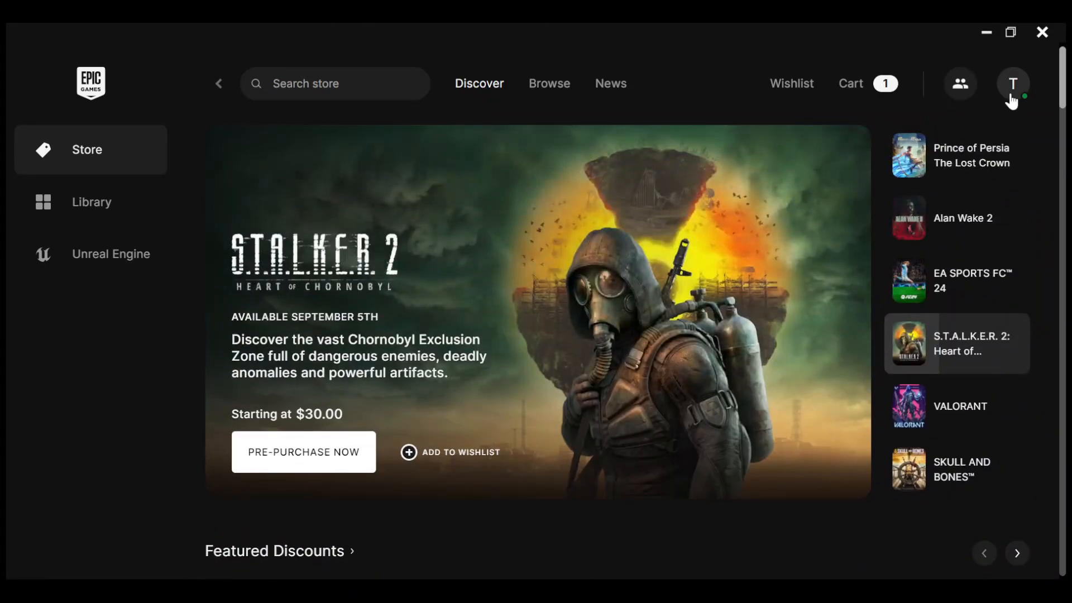
mouse_move(1015, 84)
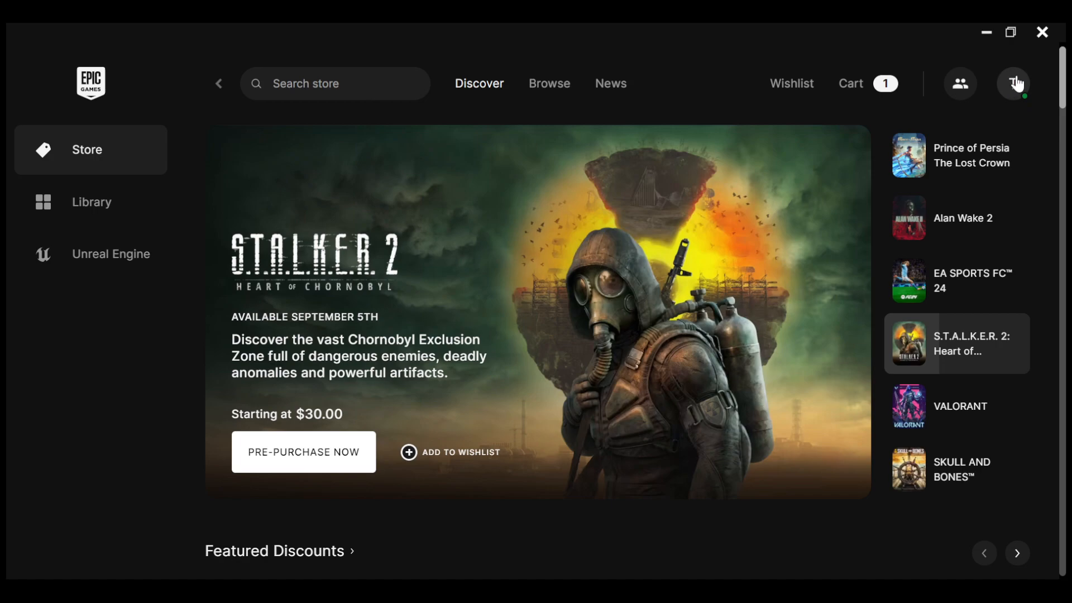
mouse_move(1015, 86)
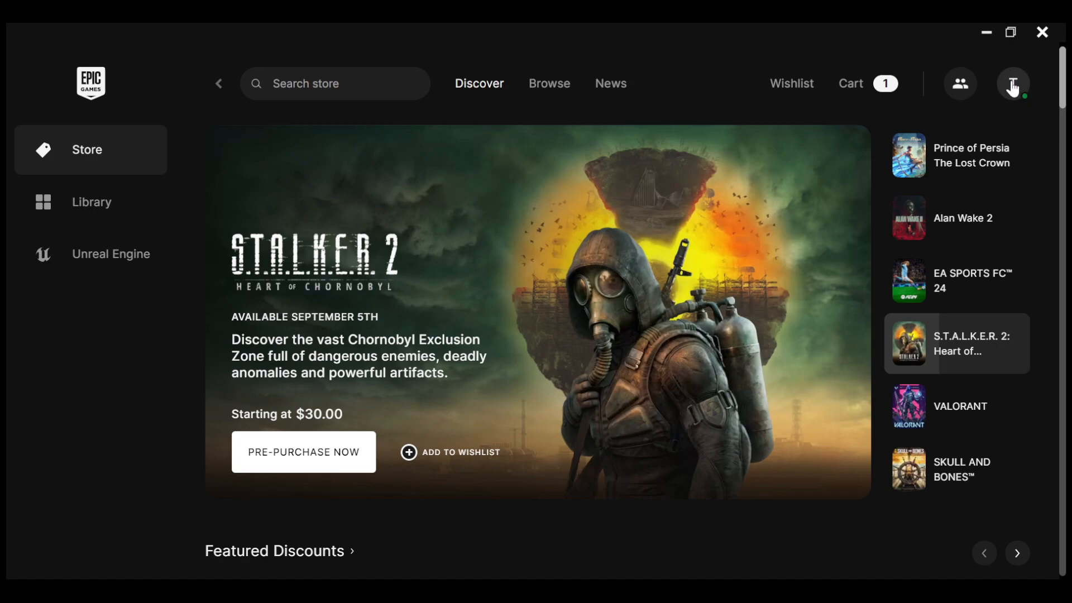
left_click(1014, 84)
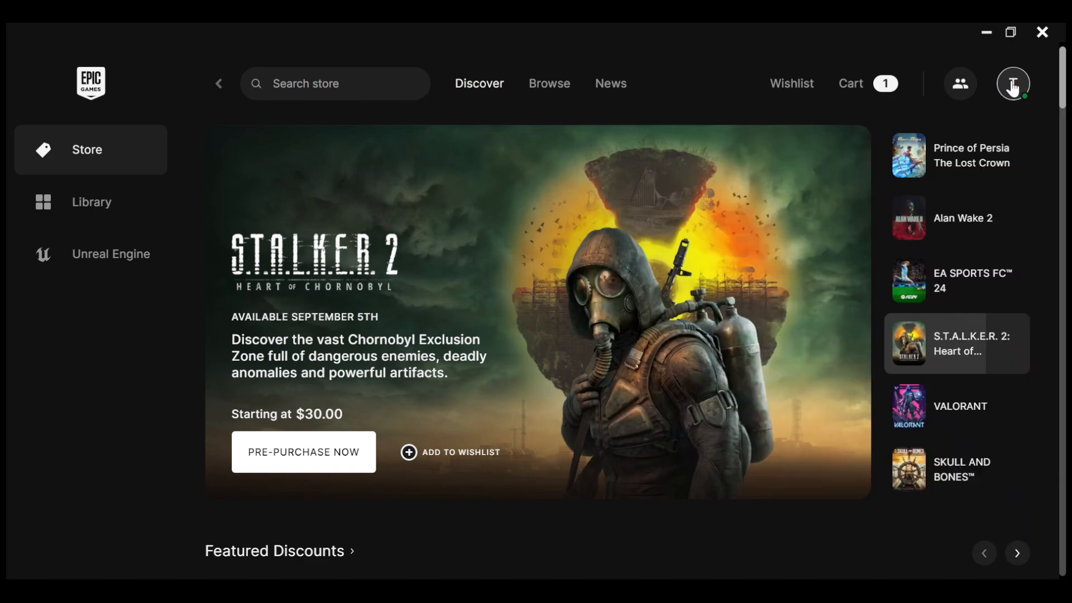
left_click(1012, 84)
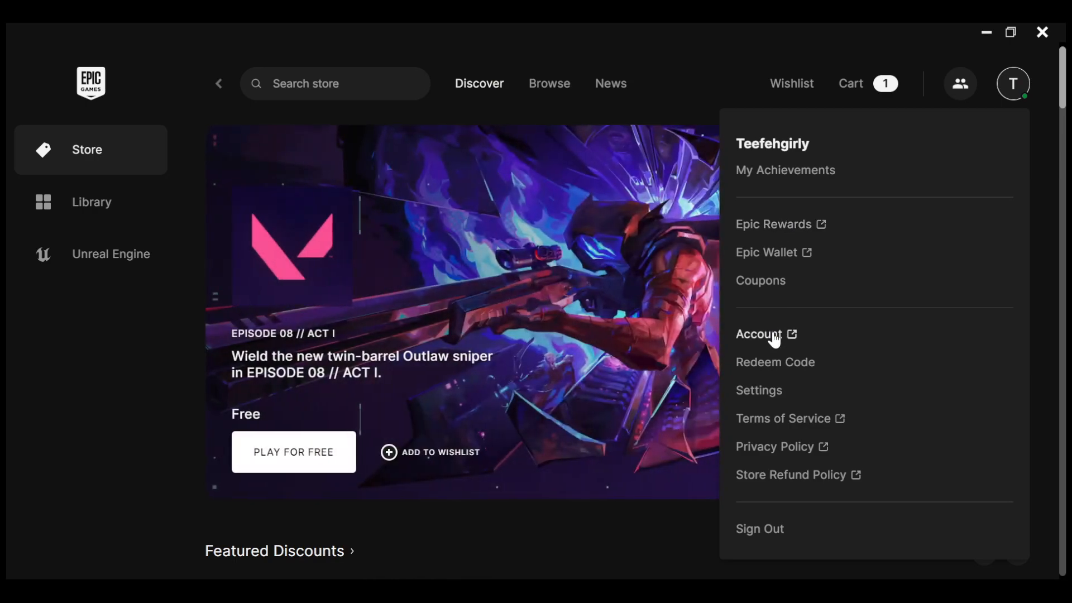
mouse_move(814, 170)
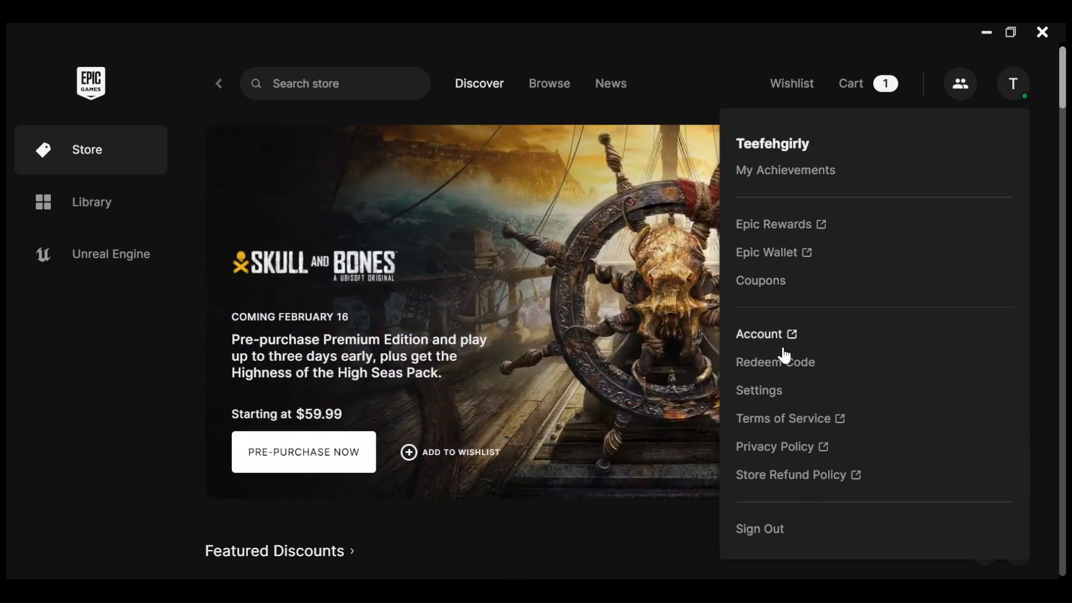
Step: Choose Settings from the account menu to reach the launcher Settings page
left_click(758, 390)
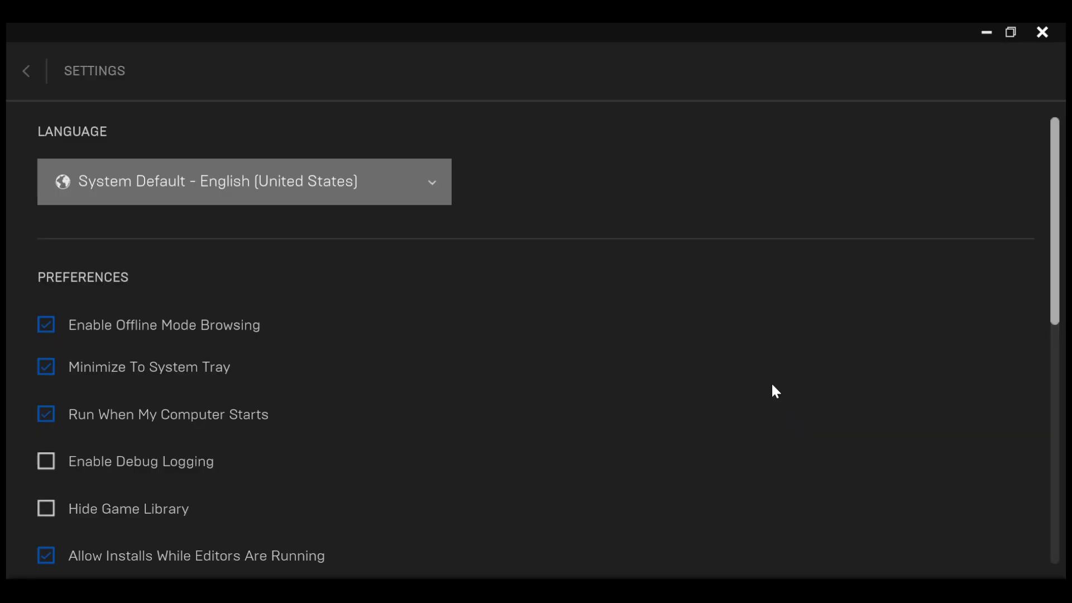
mouse_move(47, 126)
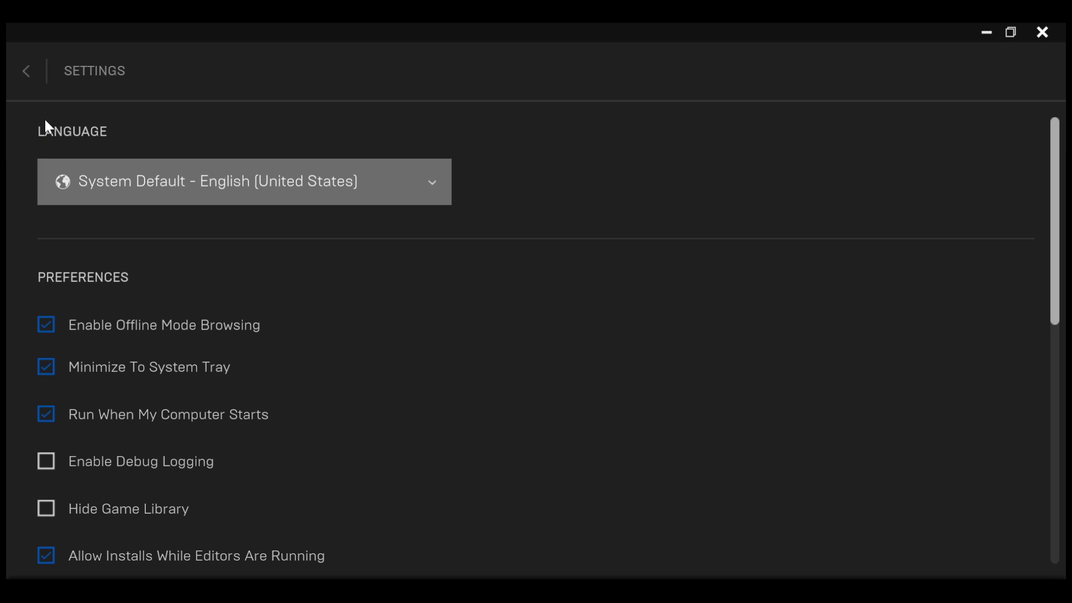
mouse_move(68, 137)
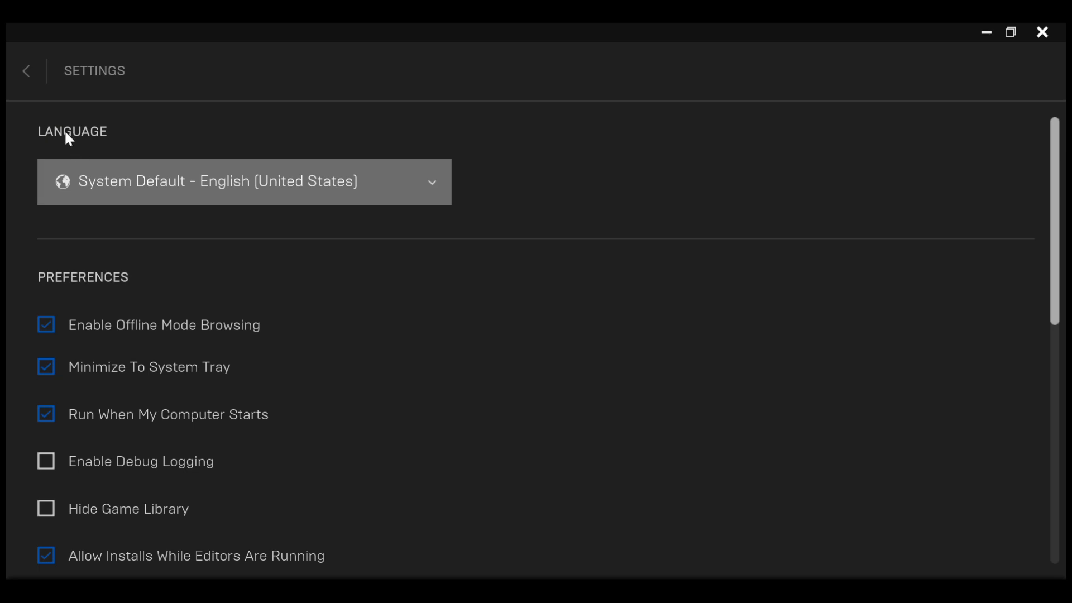
mouse_move(85, 269)
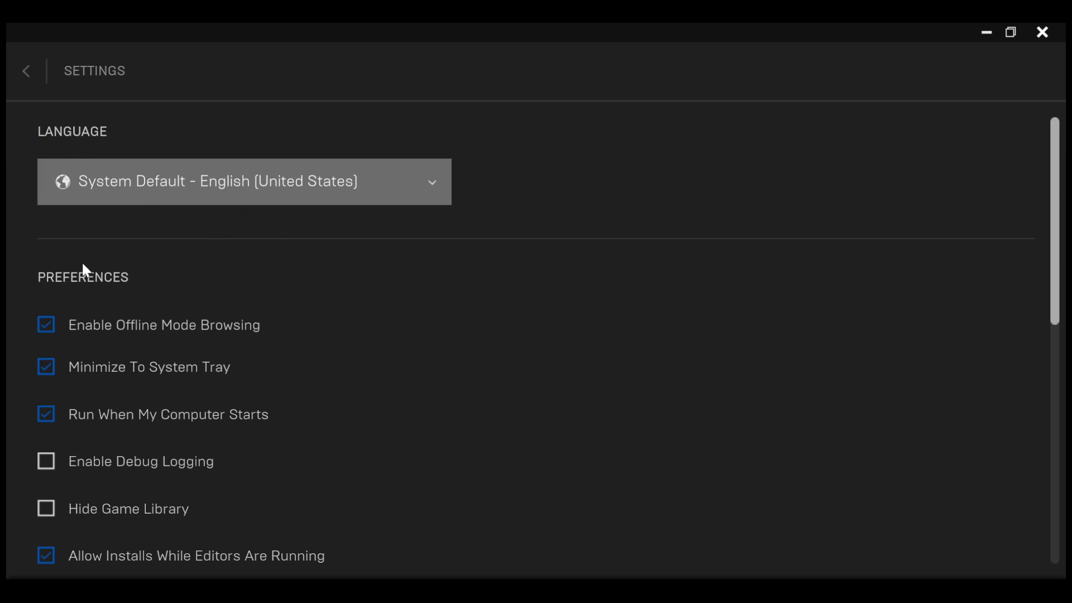
mouse_move(169, 401)
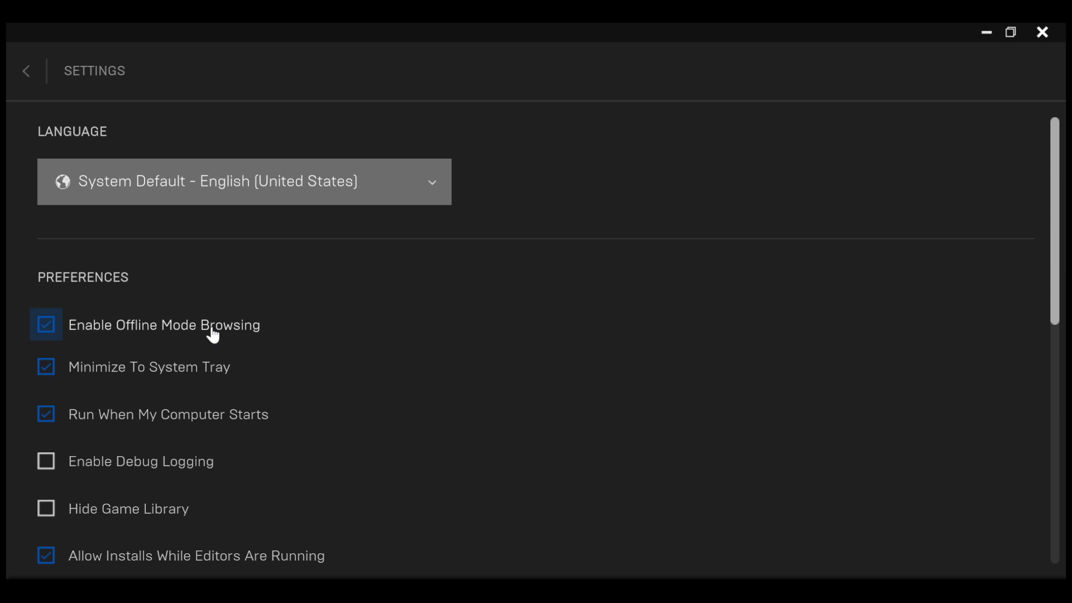
mouse_move(257, 408)
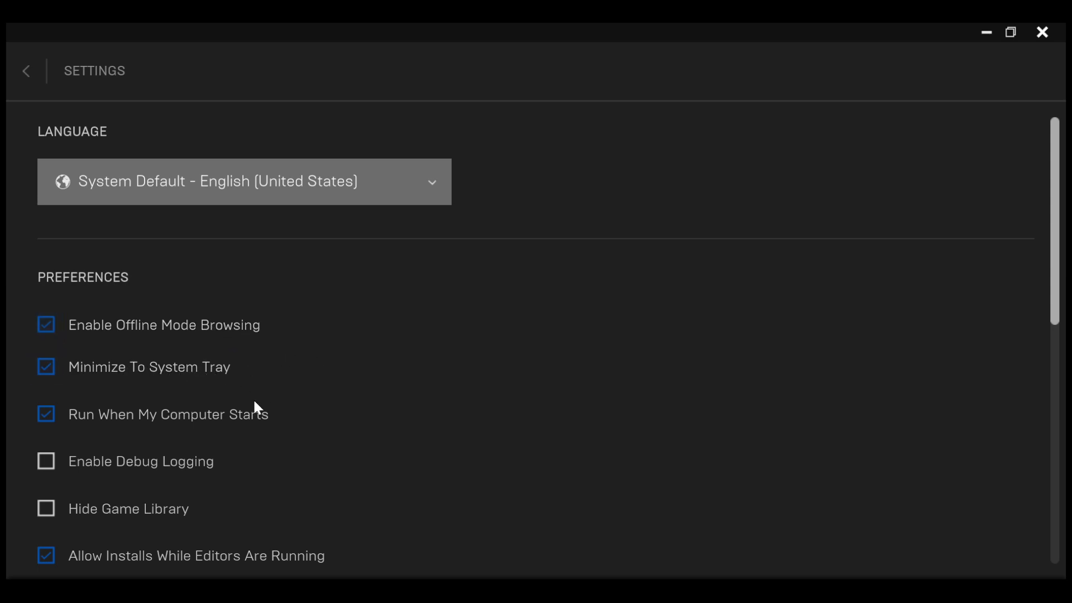
mouse_move(144, 443)
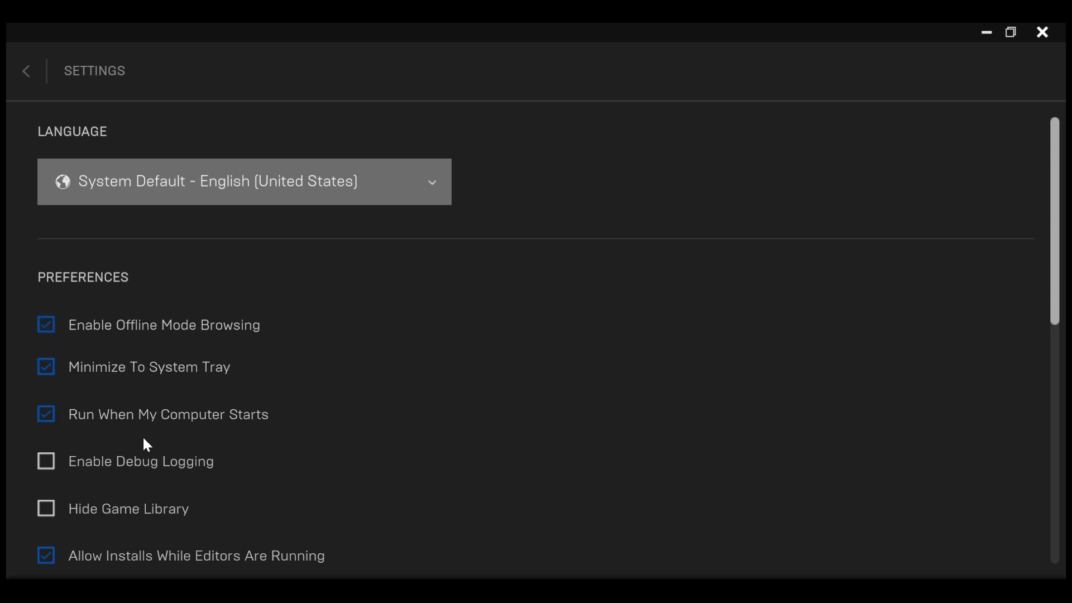
mouse_move(123, 503)
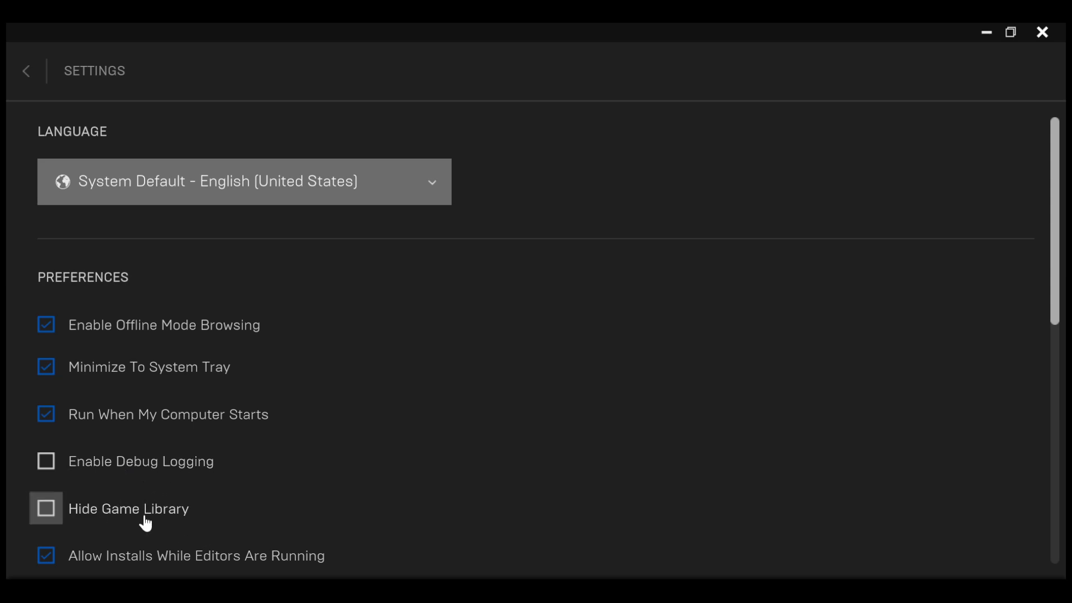
left_click(45, 509)
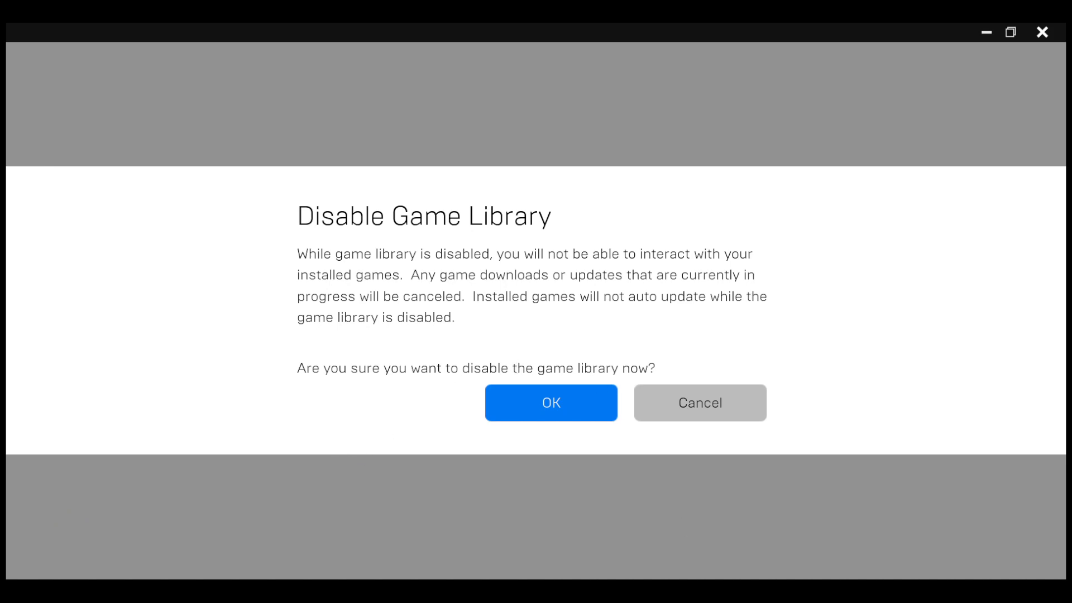
mouse_move(368, 293)
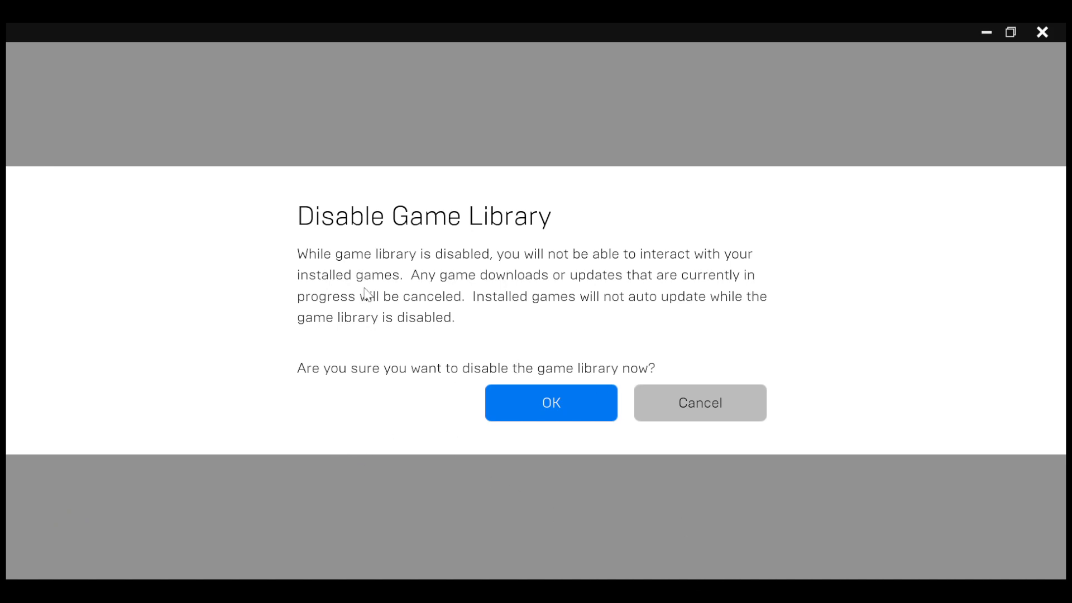
mouse_move(326, 307)
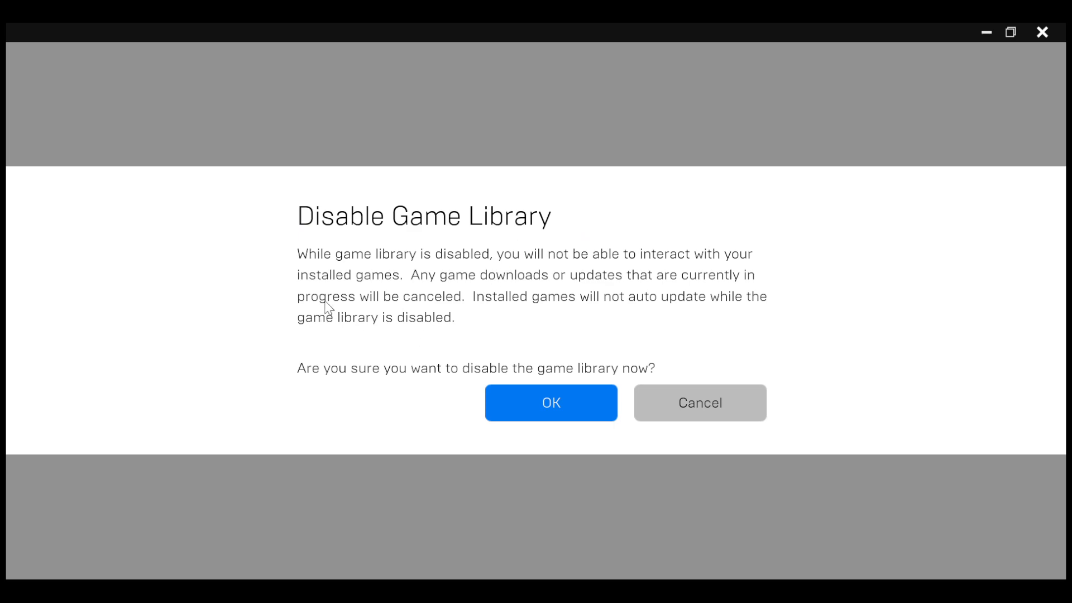
mouse_move(659, 279)
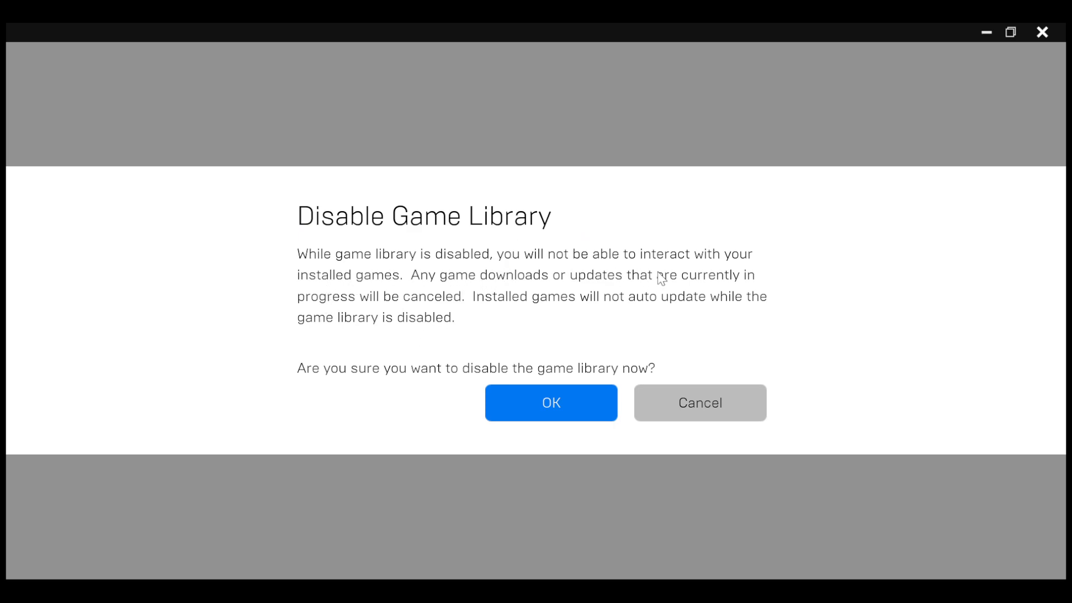
mouse_move(666, 395)
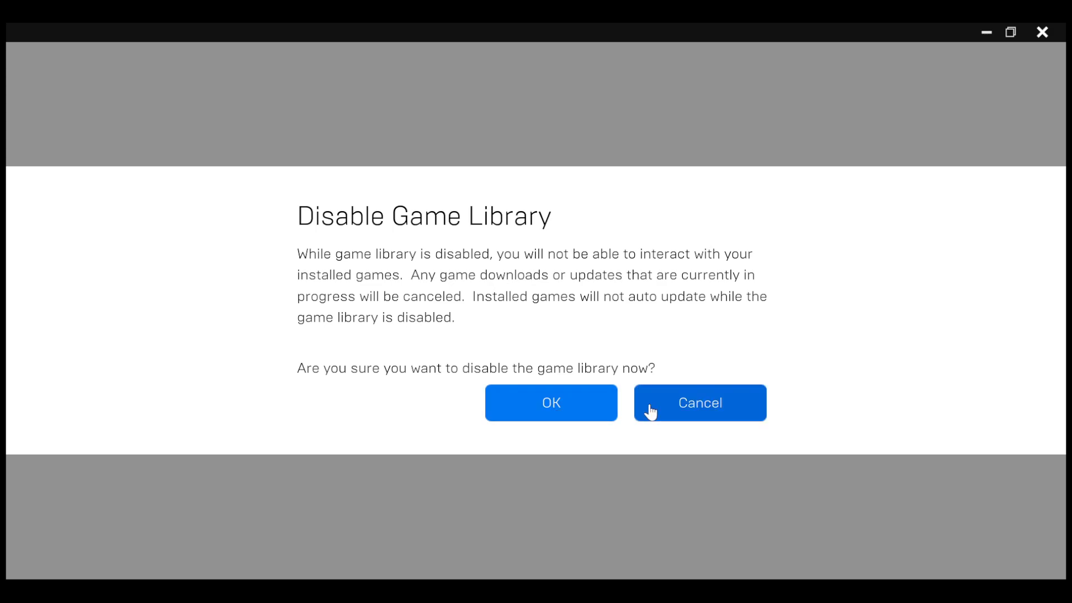
mouse_move(693, 412)
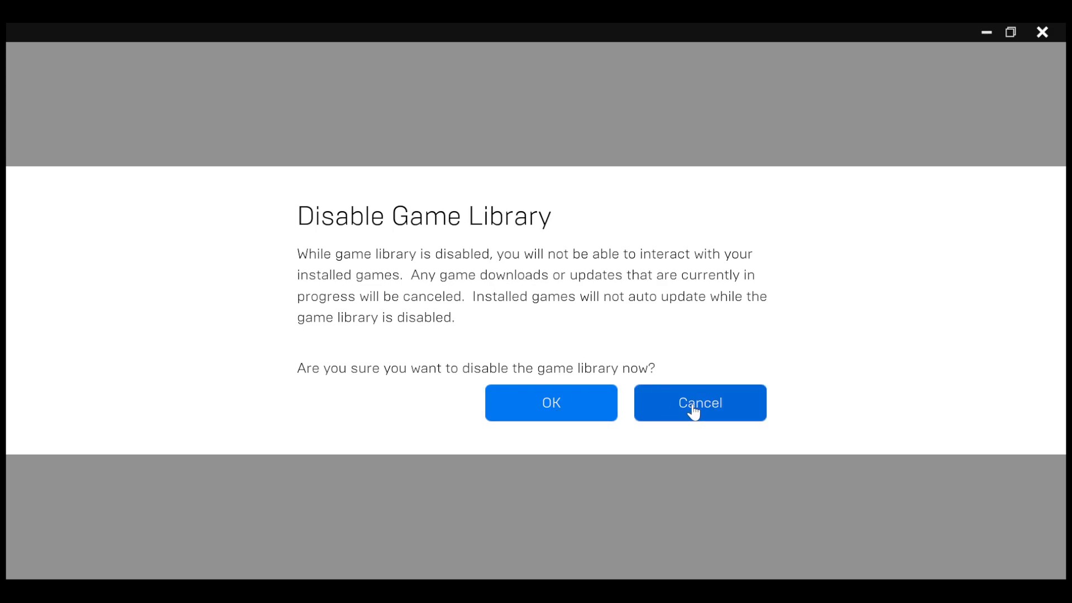
left_click(699, 403)
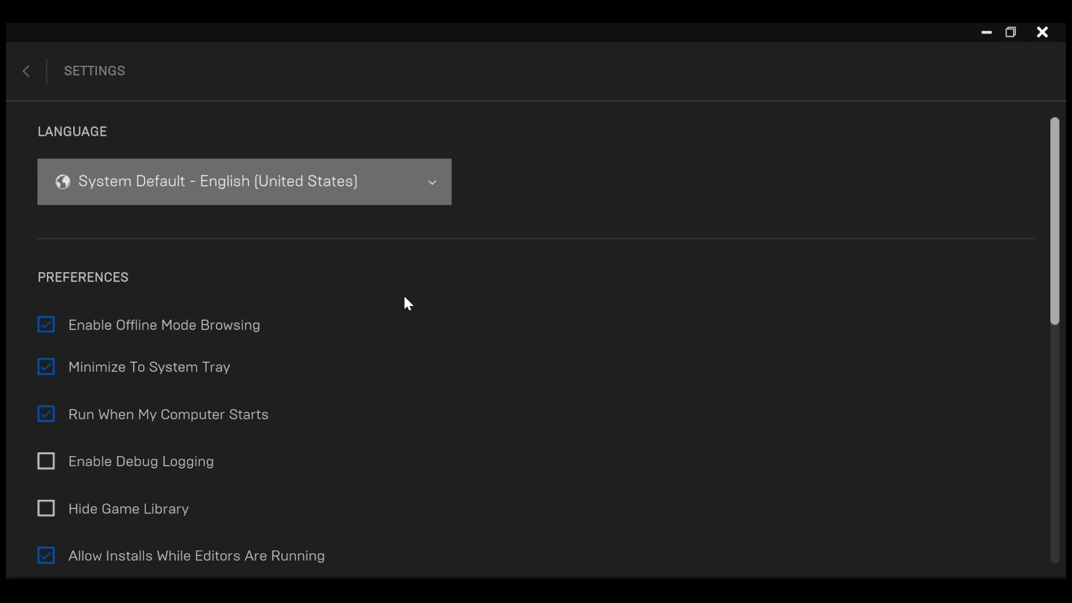